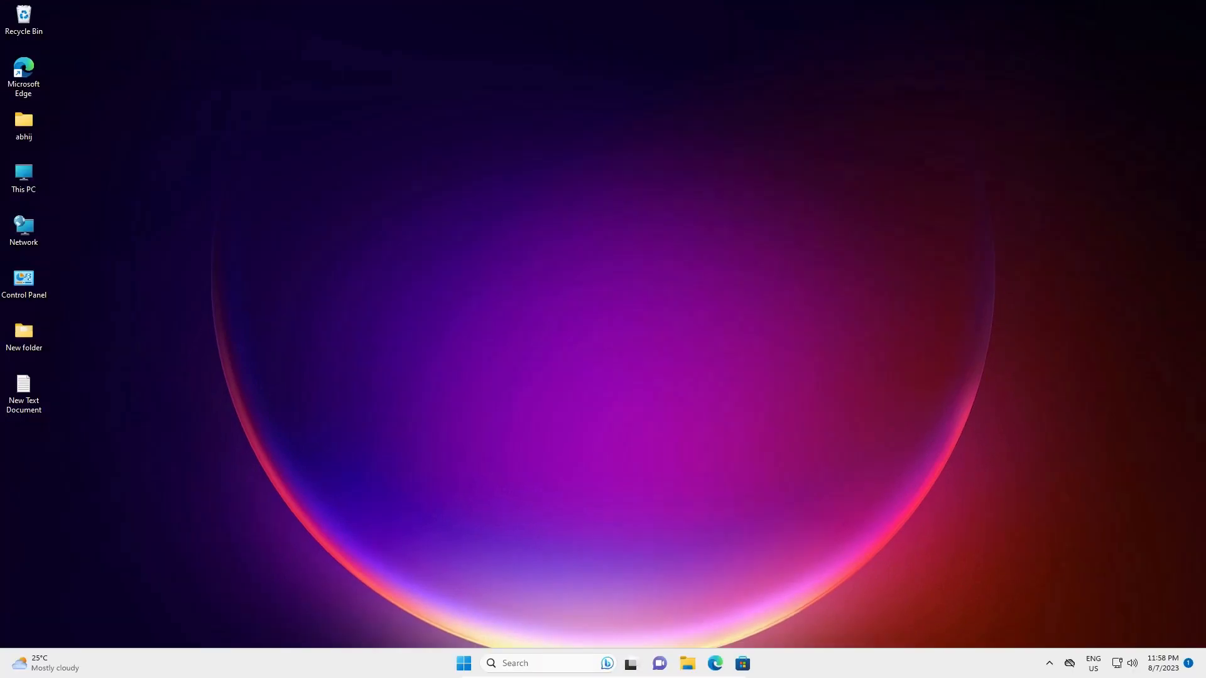
- Search 'con' in the Start menu and launch Control Panel from Best match
left_click(463, 663)
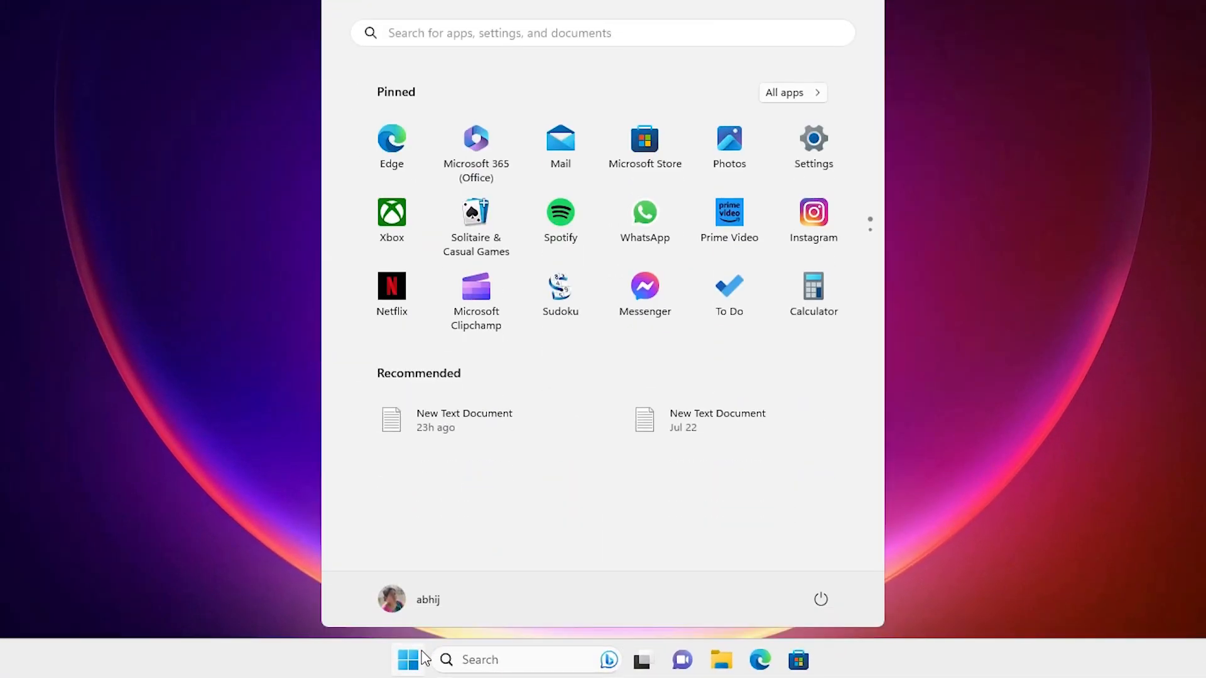
type("con")
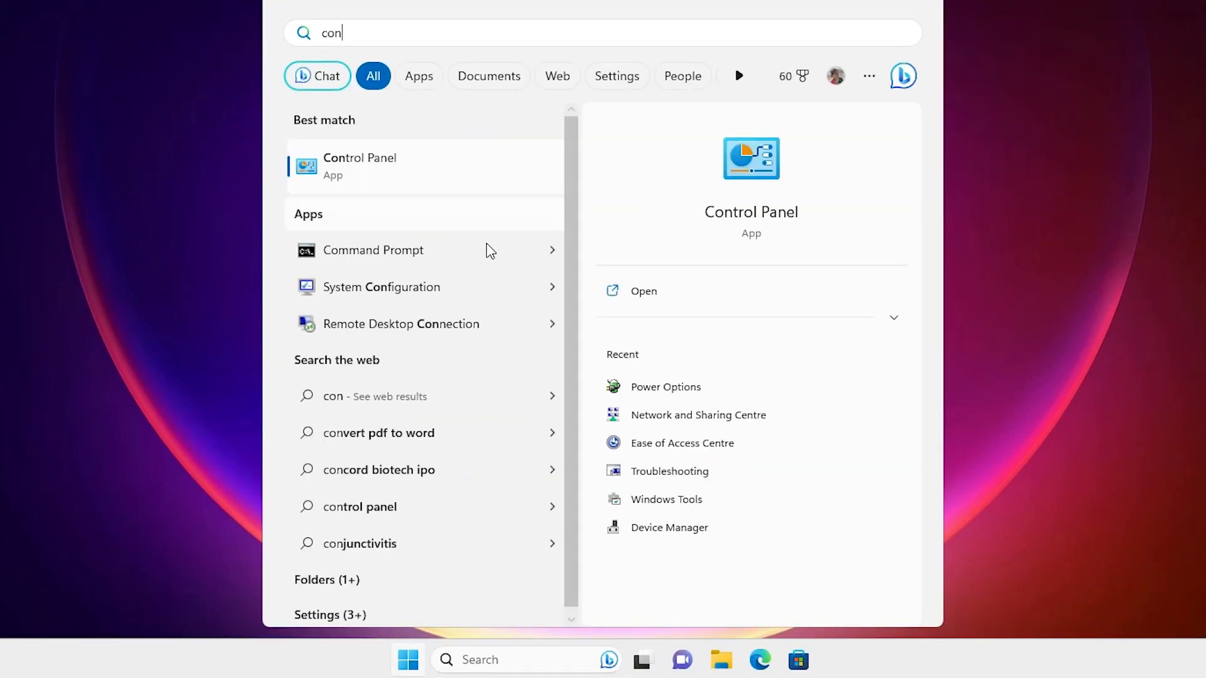
left_click(359, 165)
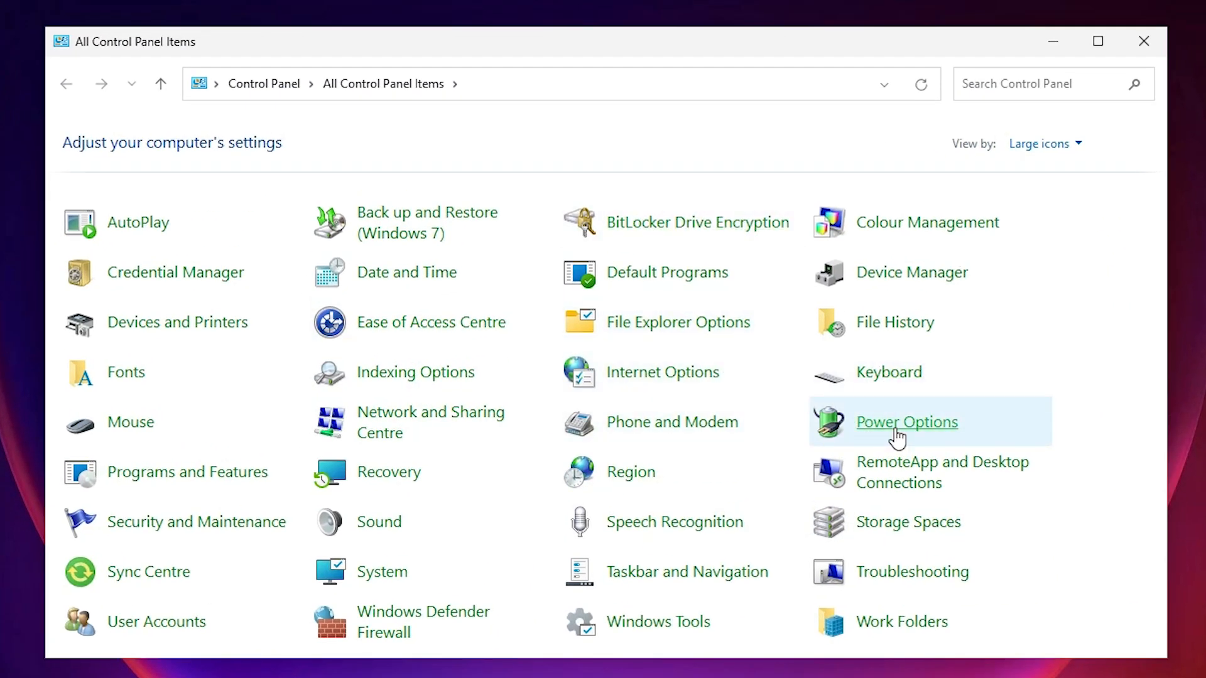
mouse_move(930, 434)
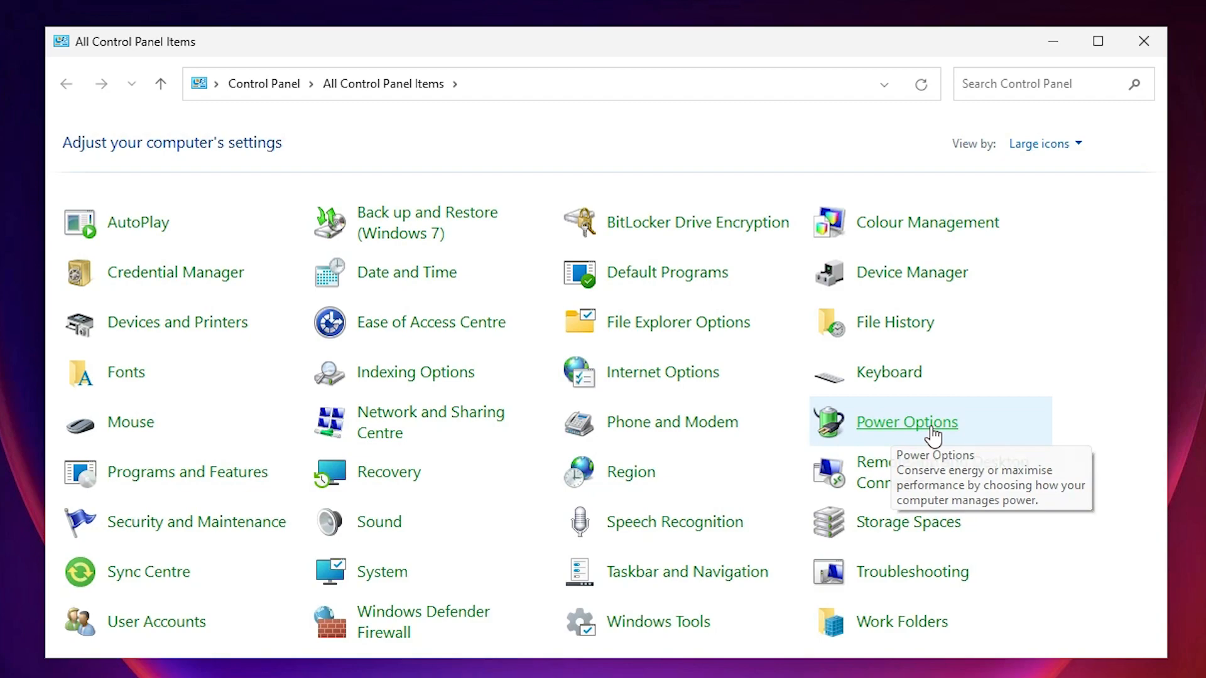
- Go to Power Options and its 'Choose what the power buttons do' page
left_click(905, 422)
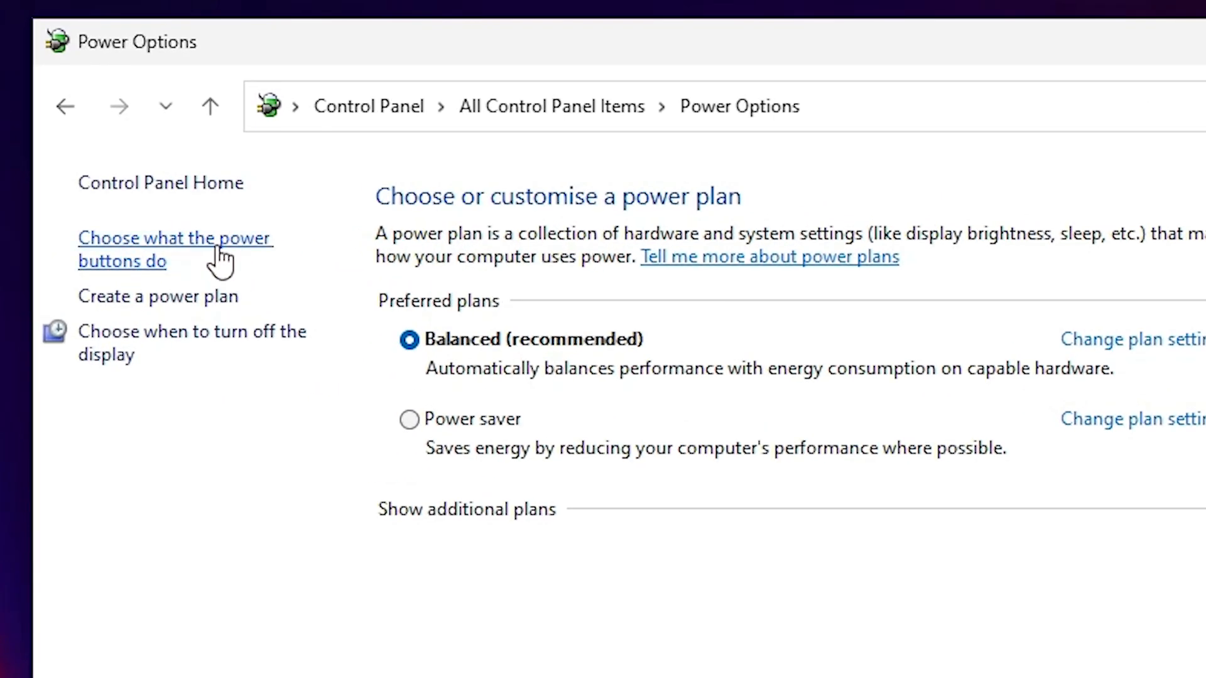
mouse_move(245, 254)
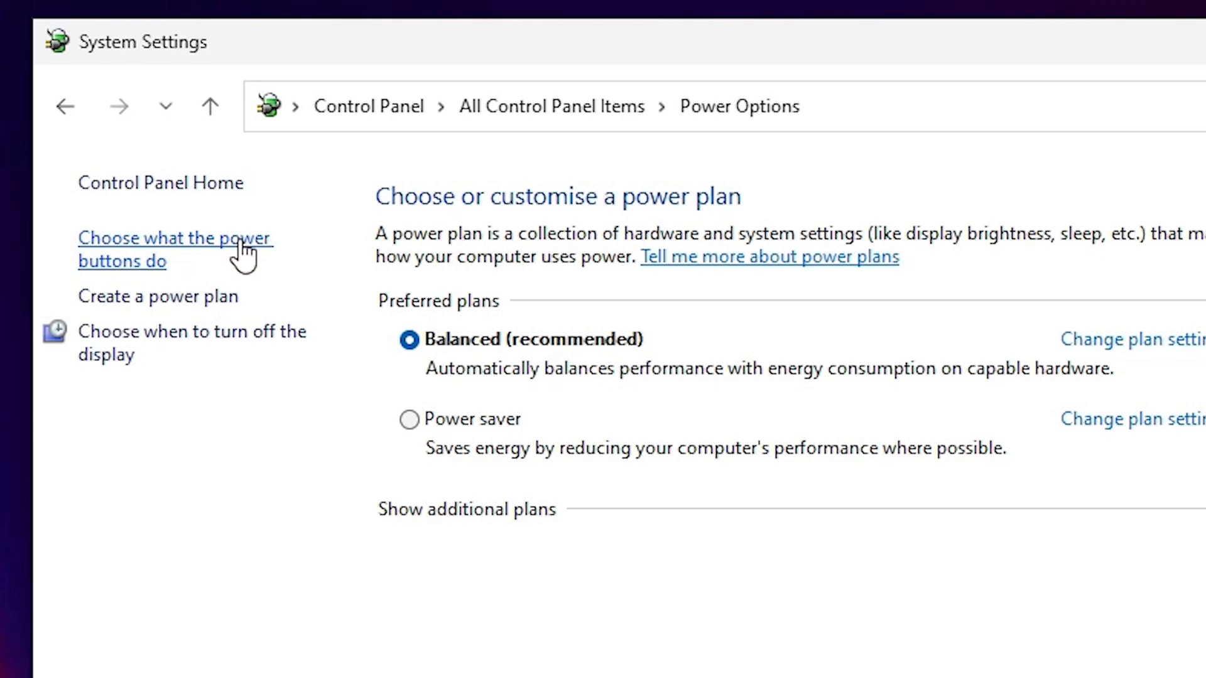
left_click(174, 238)
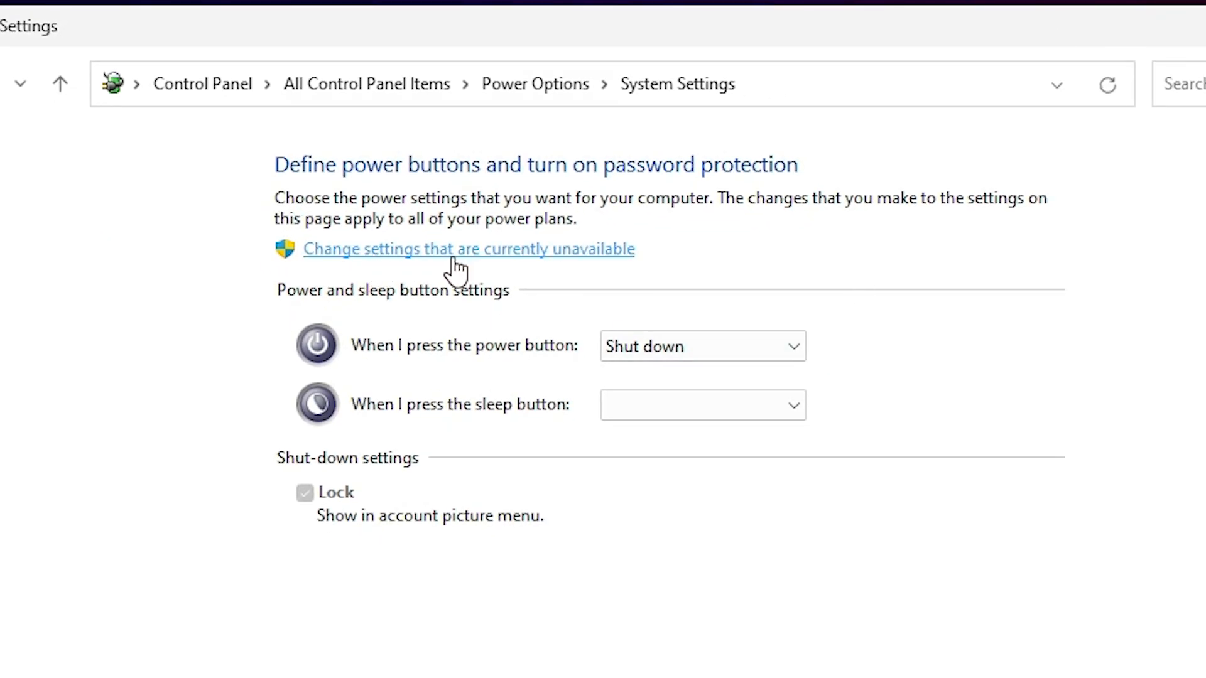
mouse_move(295, 278)
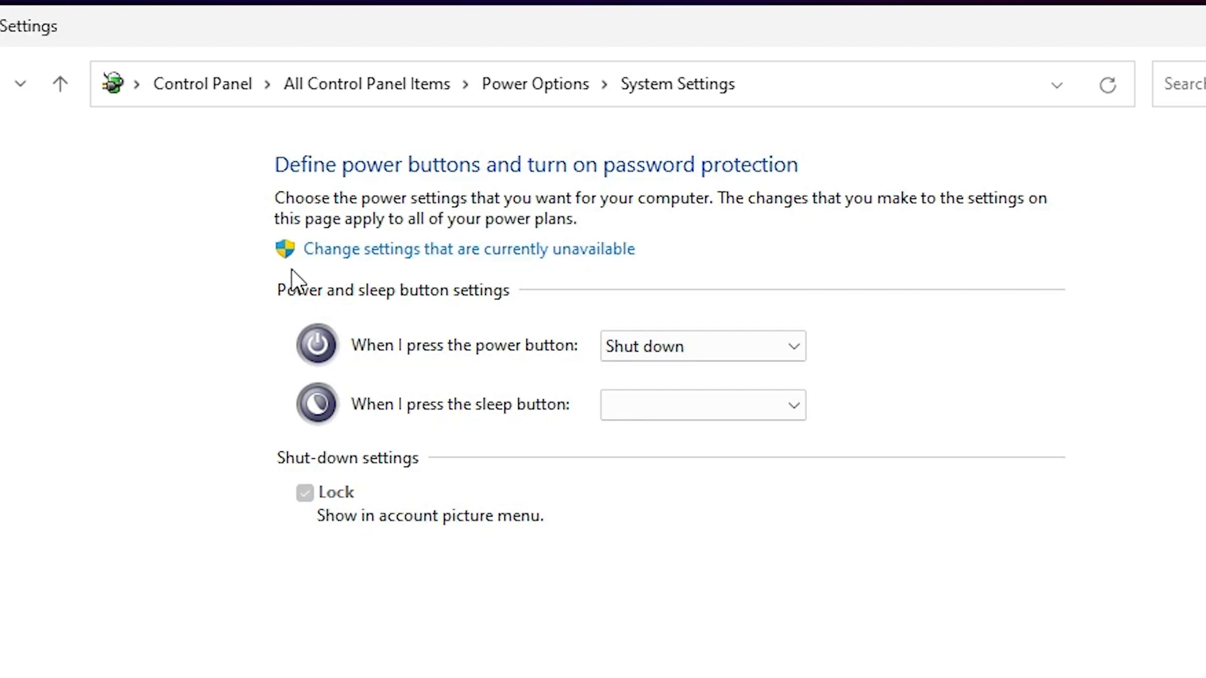
mouse_move(346, 258)
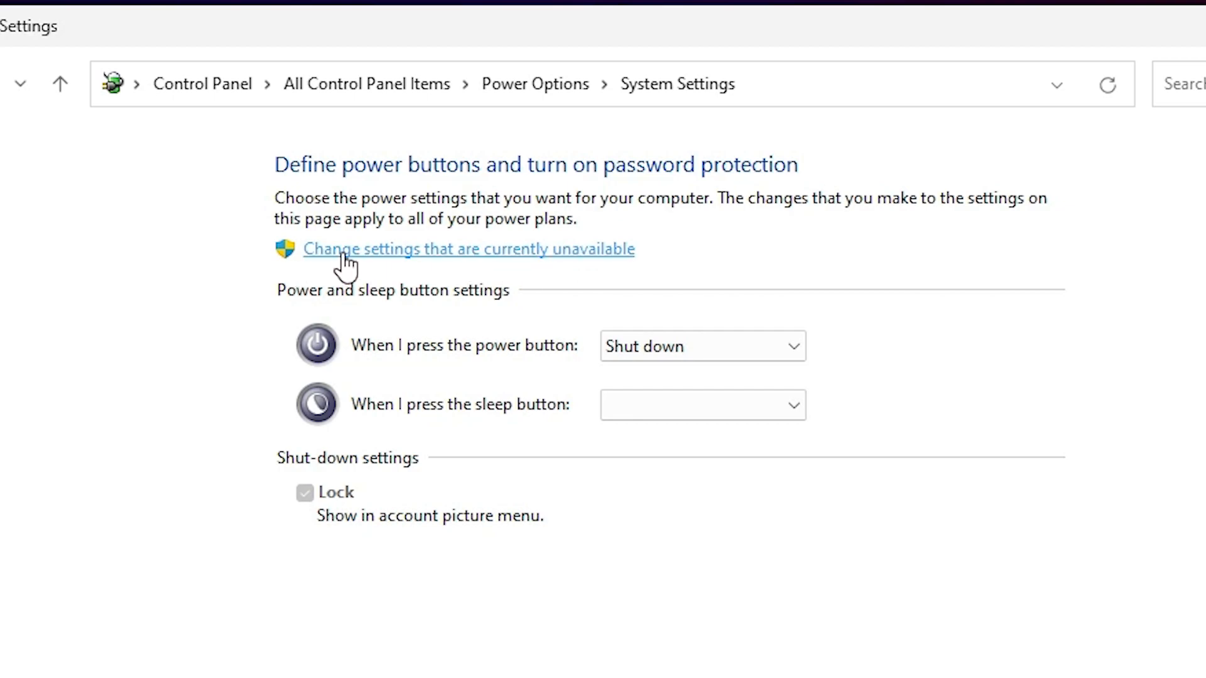
- Unlock the unavailable shutdown settings, untick 'Turn on fast startup', and close the window
left_click(468, 248)
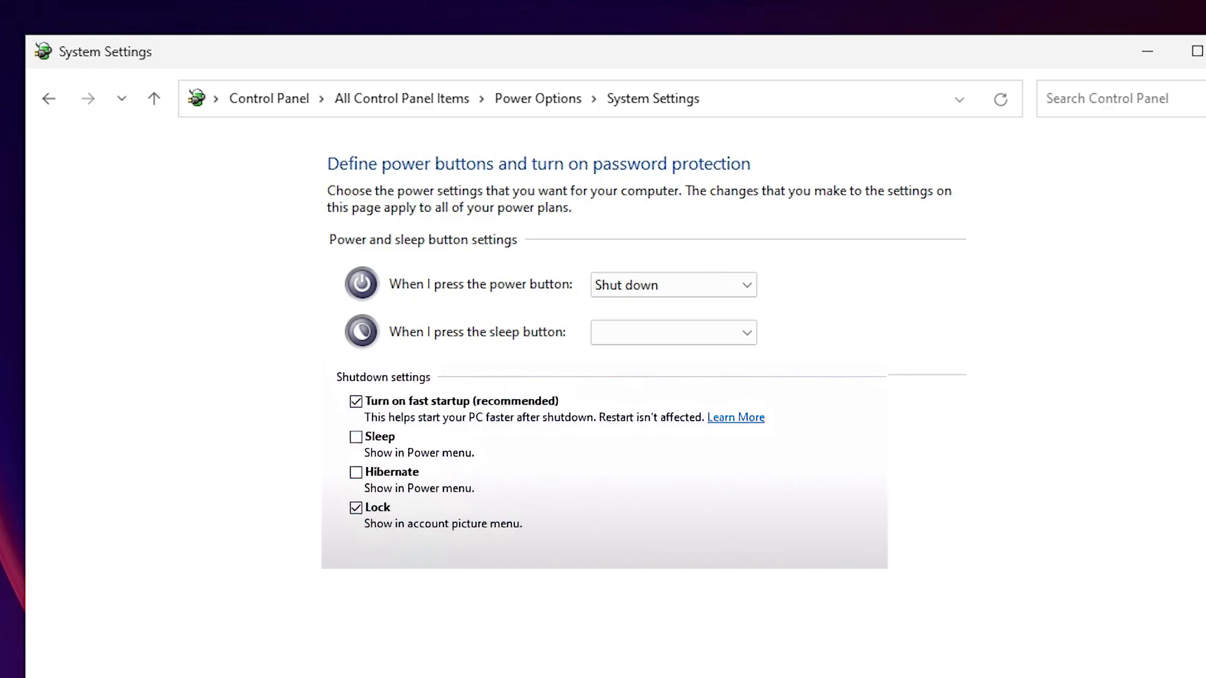
left_click(356, 417)
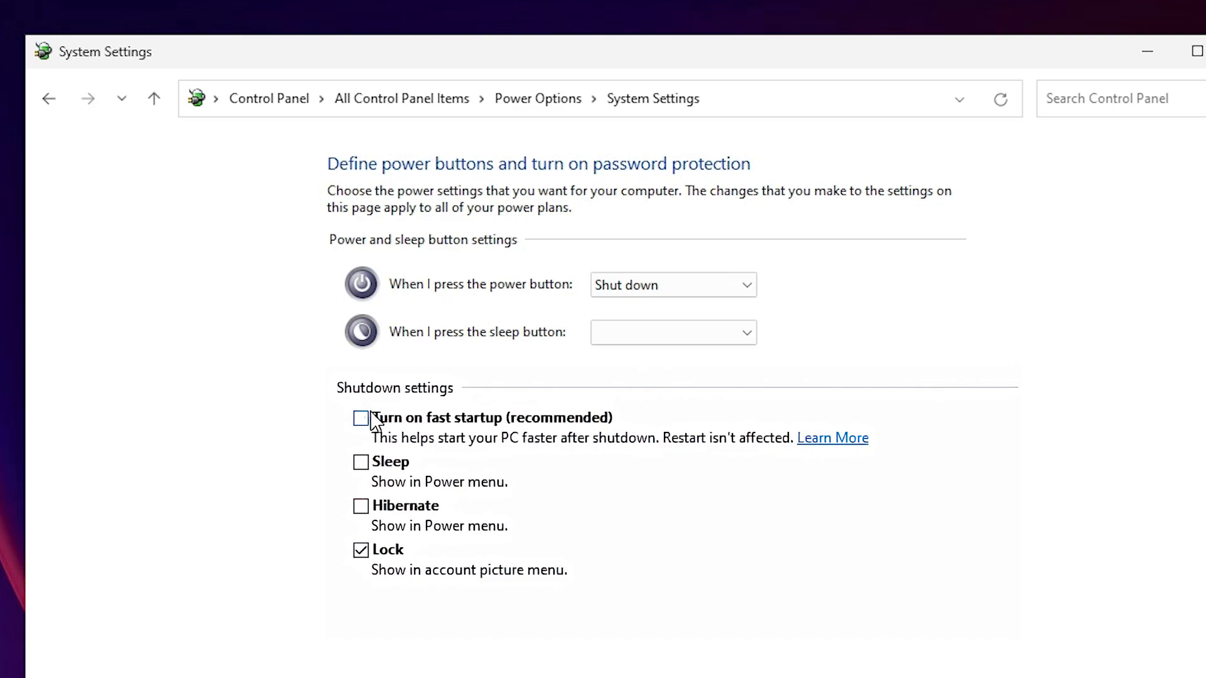
mouse_move(554, 343)
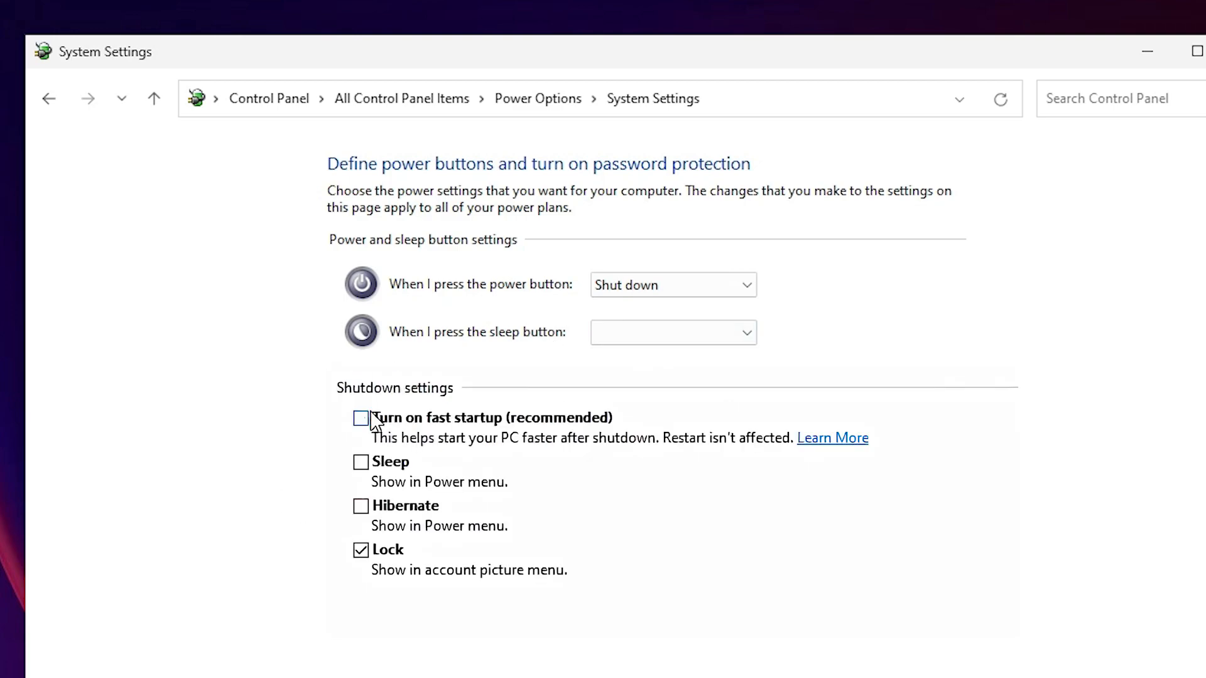
mouse_move(317, 404)
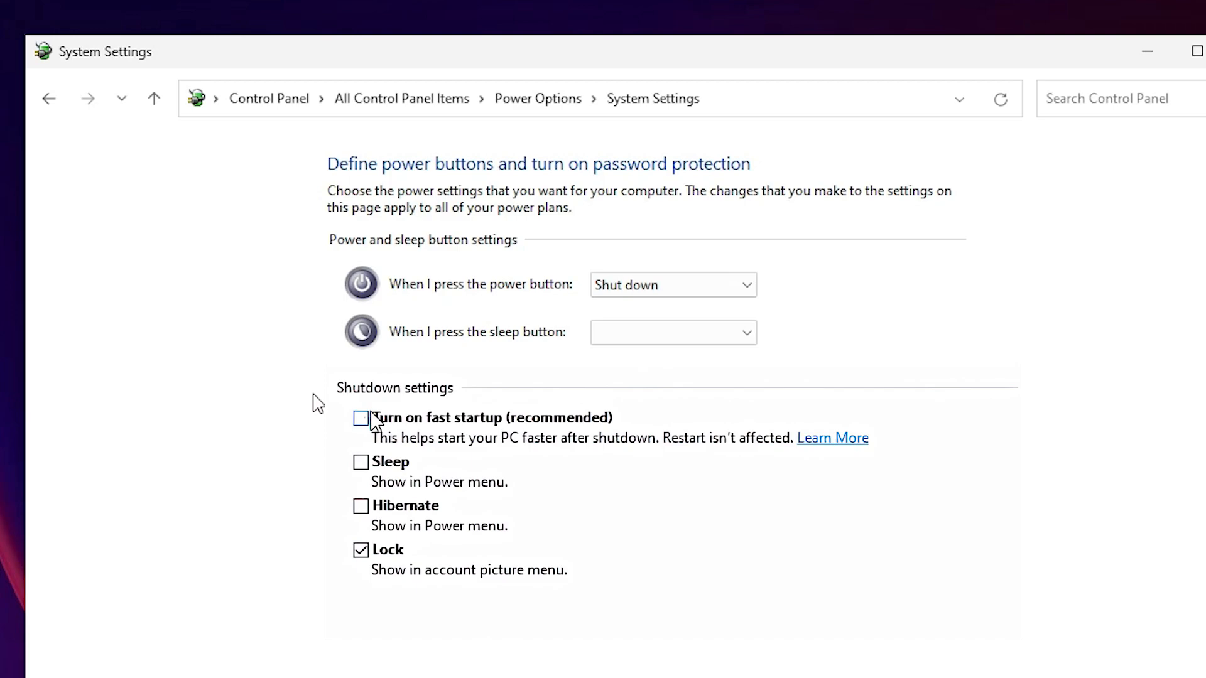
mouse_move(371, 419)
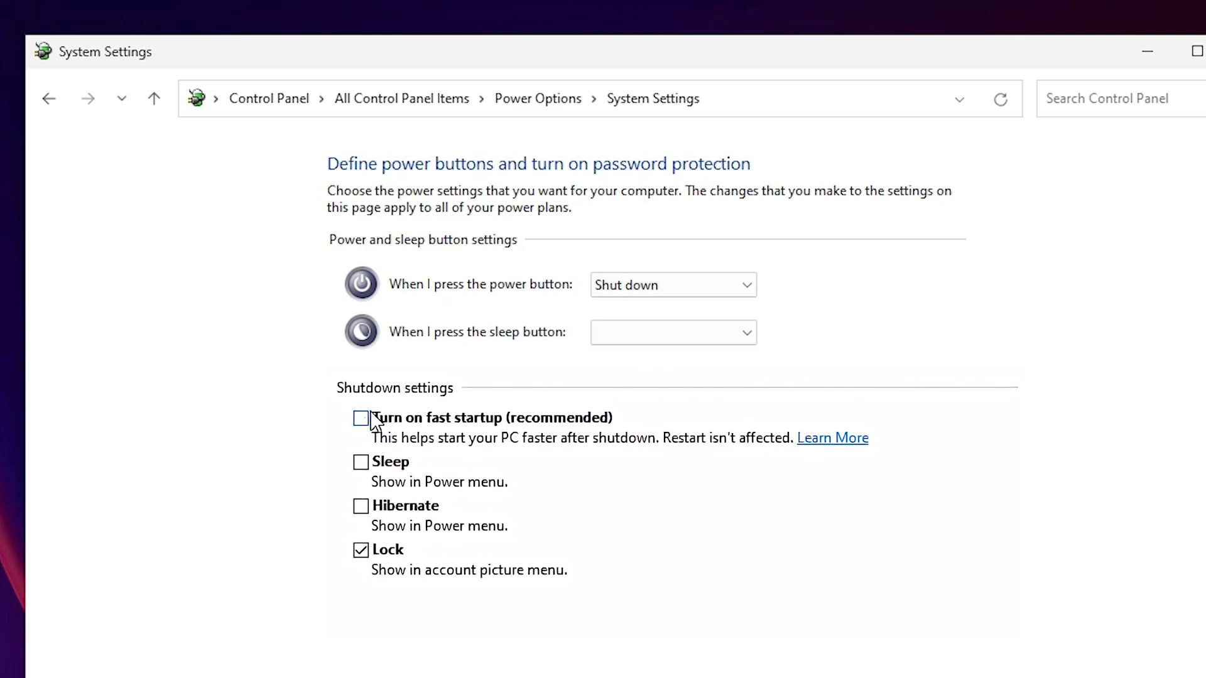
scroll("down", 3)
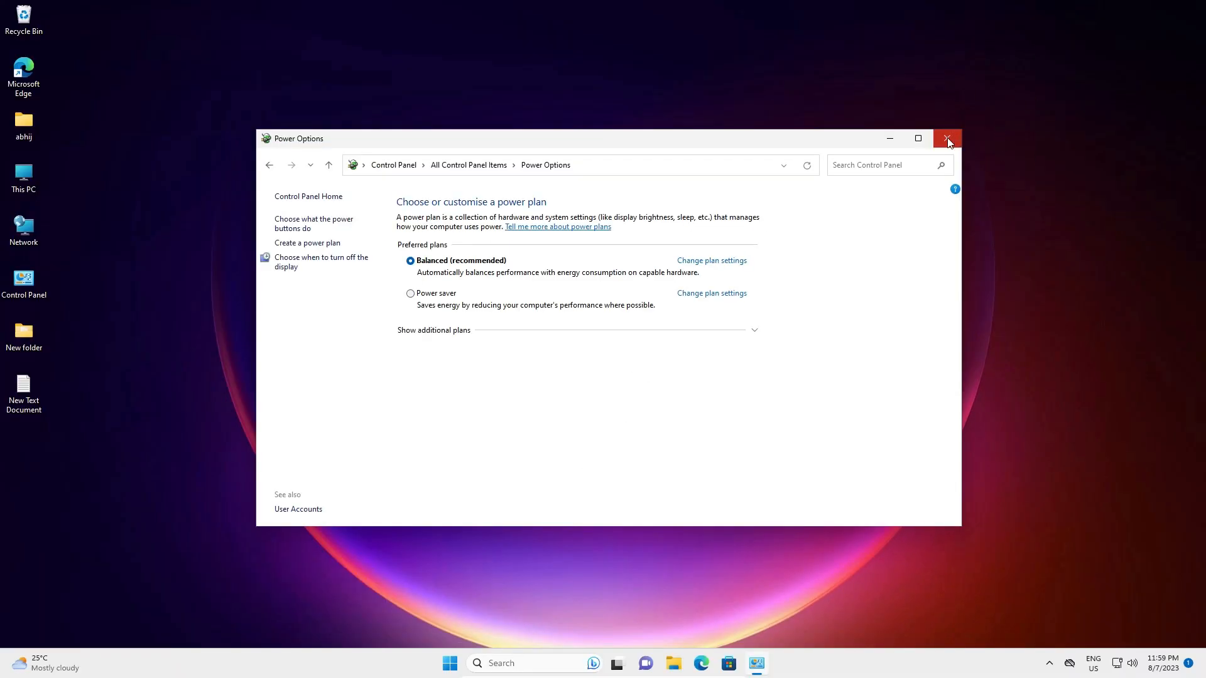
left_click(947, 139)
type("c")
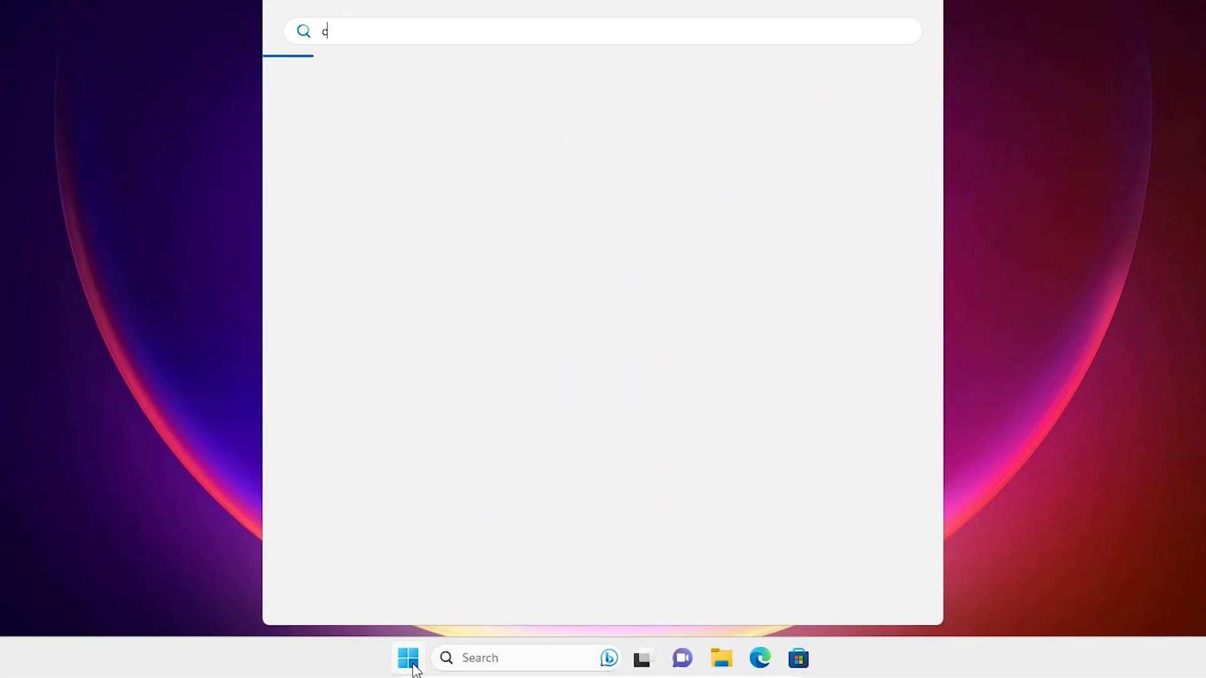
- Search 'cmd' and run Command Prompt as administrator from its right-click menu
type("d")
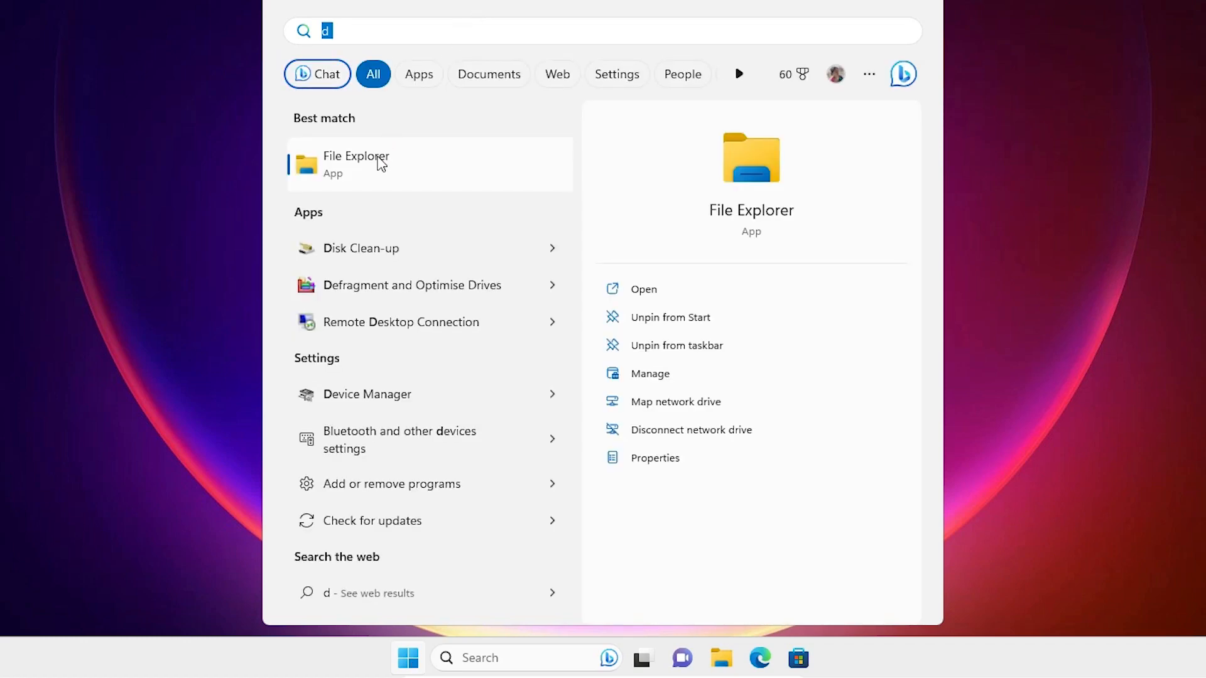
type("cmd")
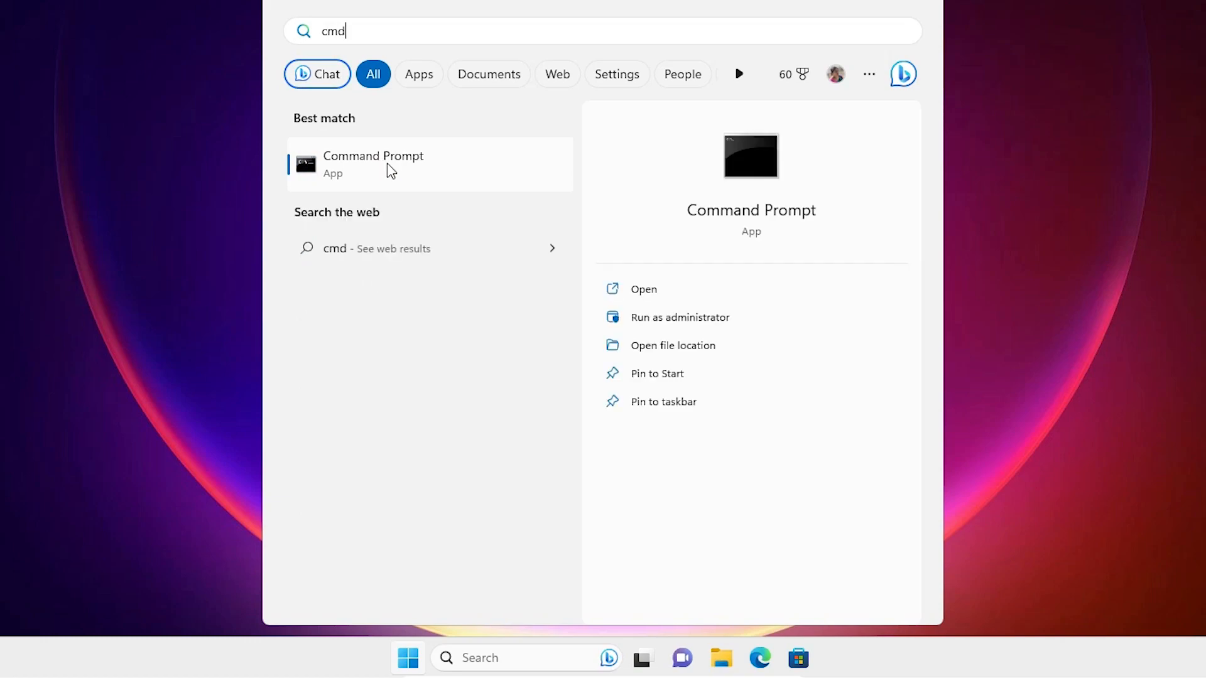
right_click(373, 164)
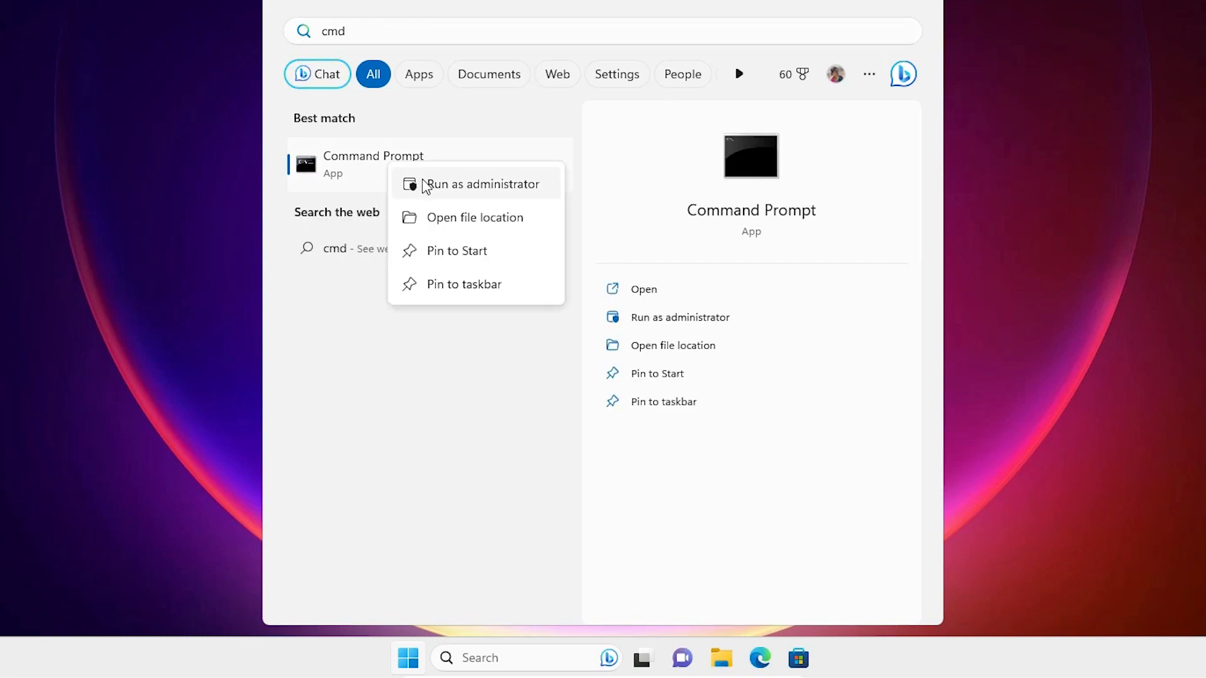
mouse_move(476, 190)
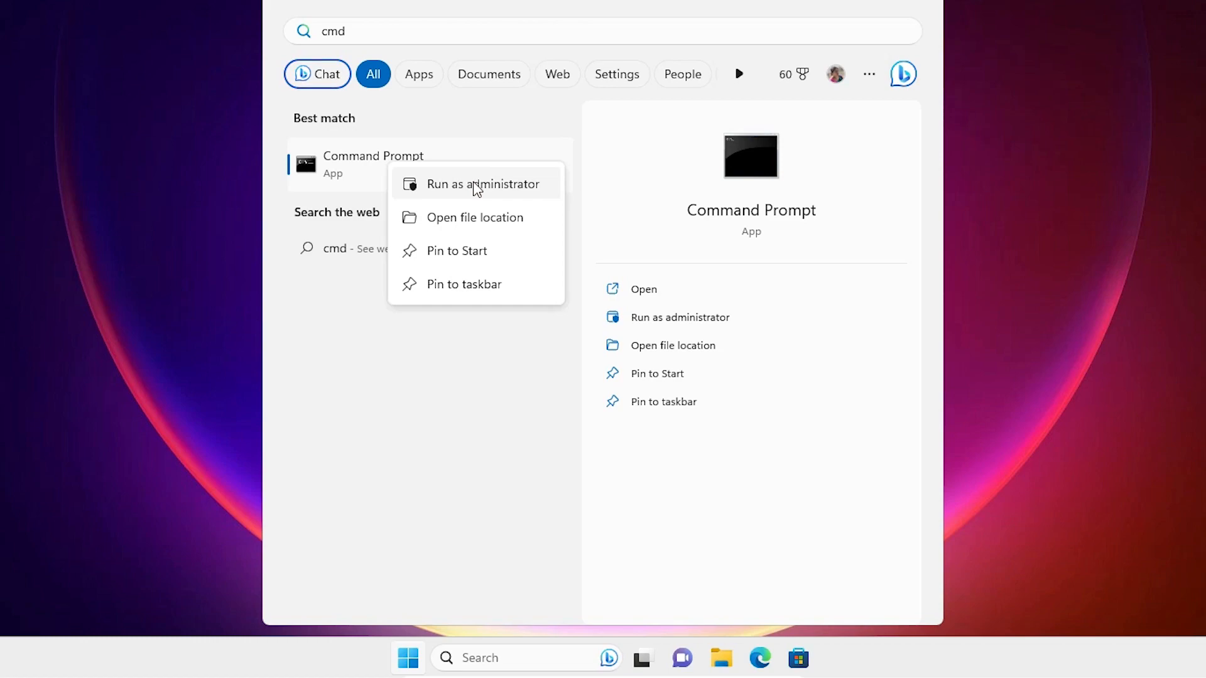
left_click(483, 184)
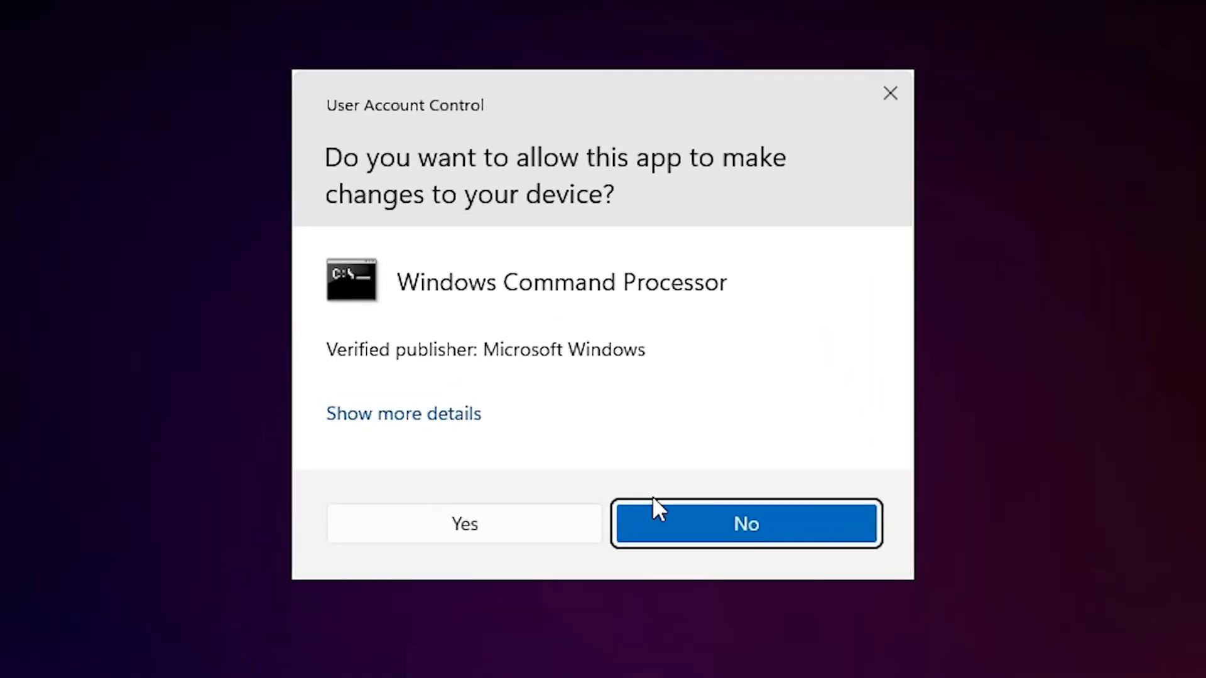
- Approve the UAC prompt, run 'powercfg h off', then 'exit' to close the console
left_click(464, 523)
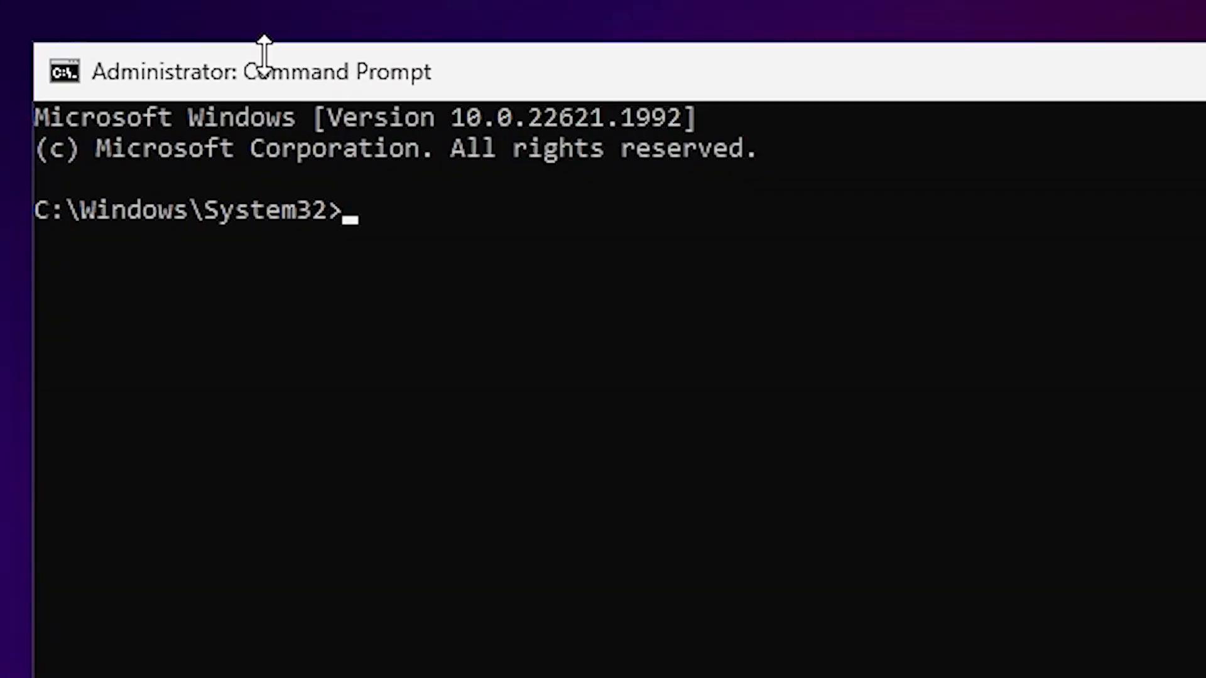
type("pow")
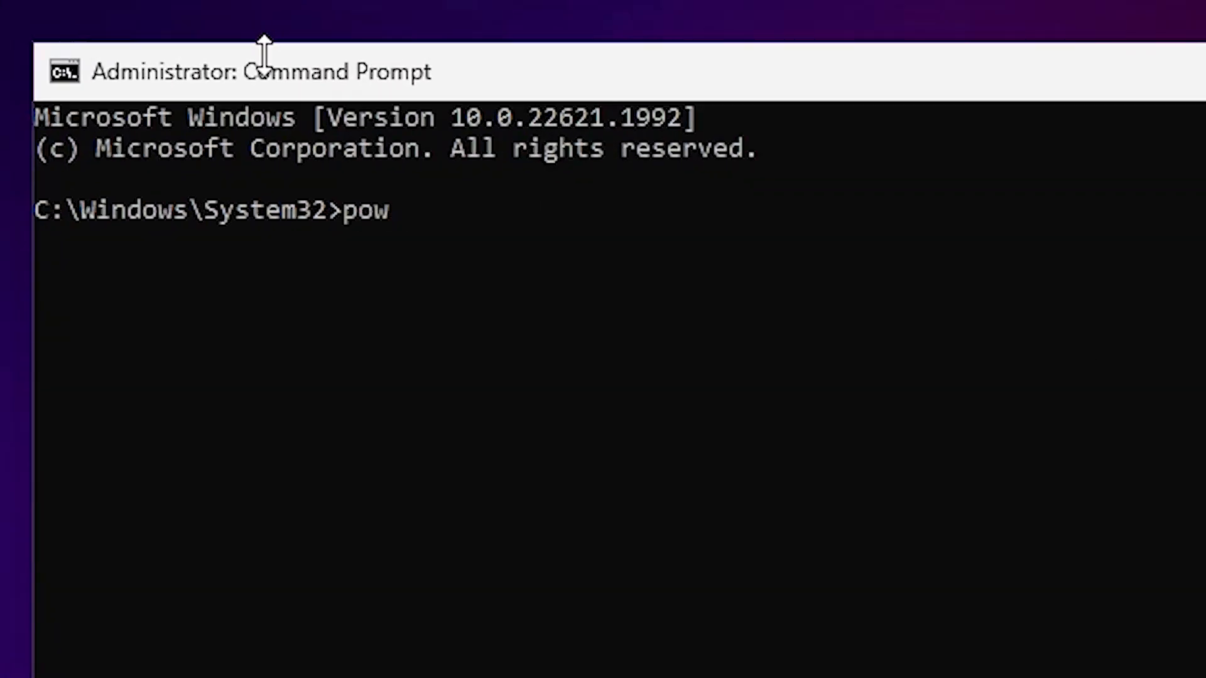
type("erc")
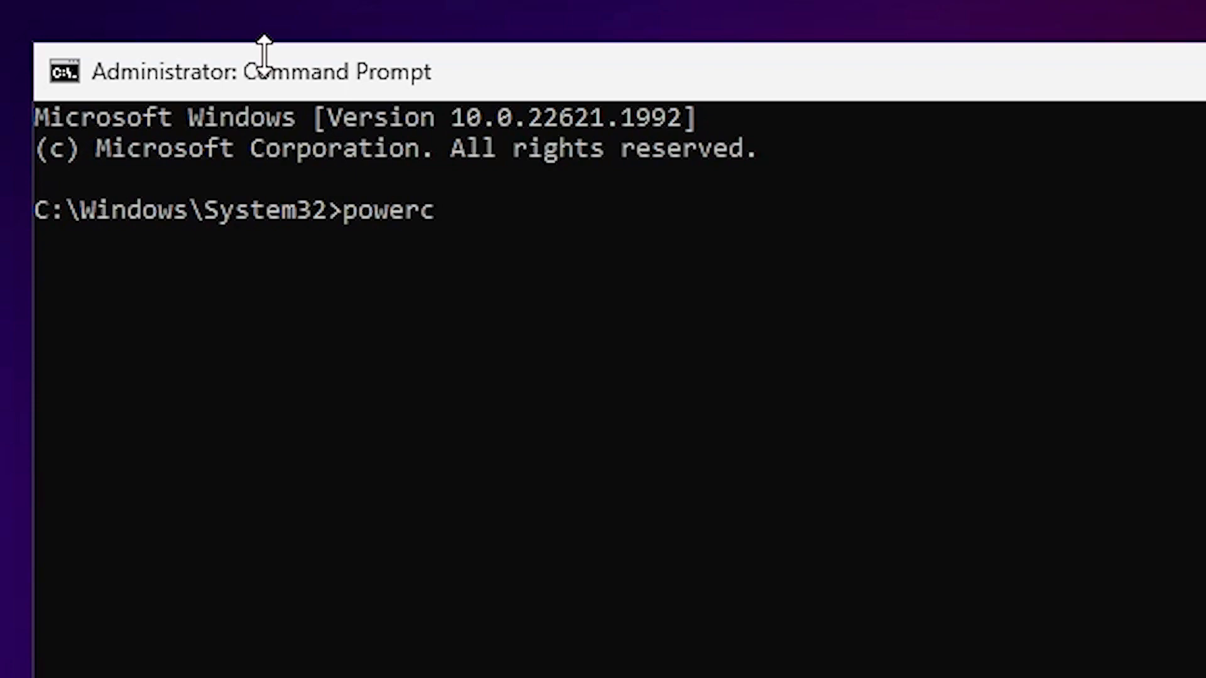
type("fg h")
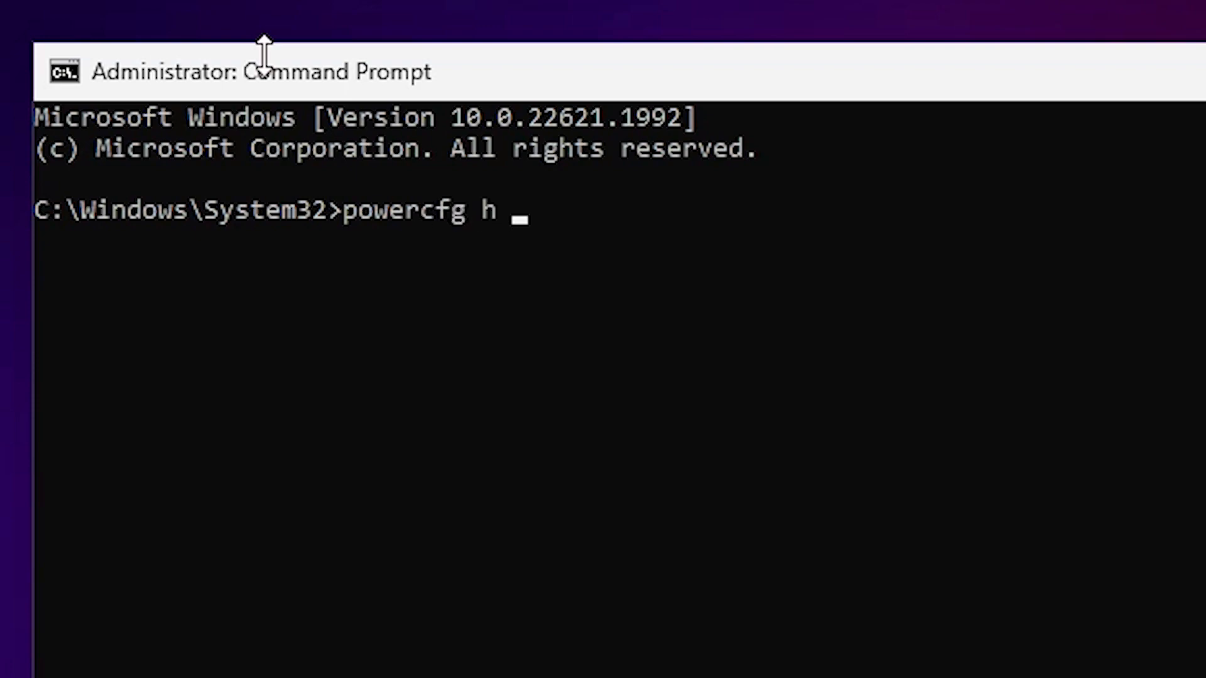
type("off")
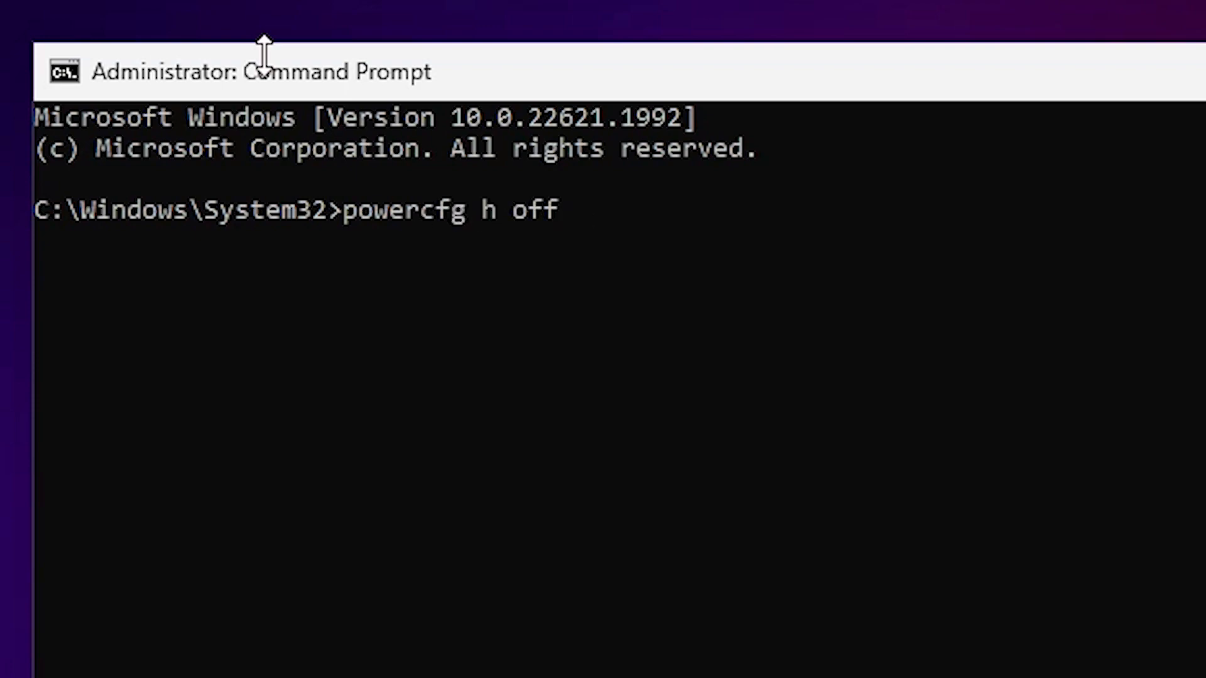
mouse_move(472, 254)
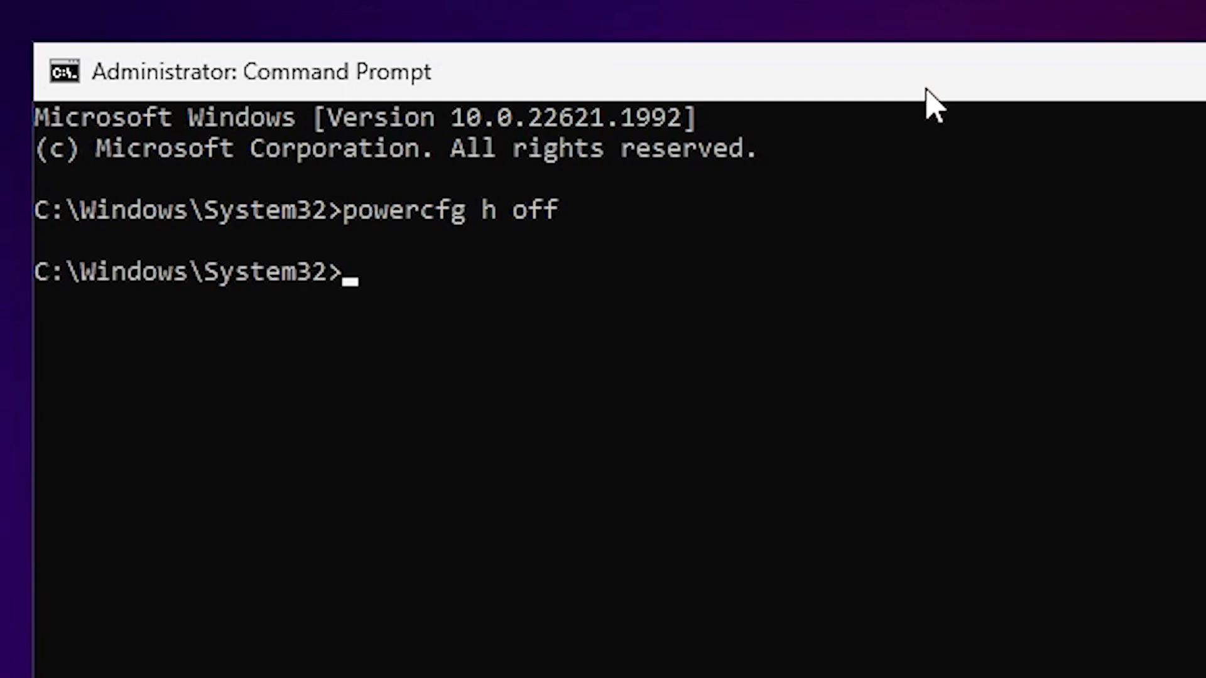
type("exi")
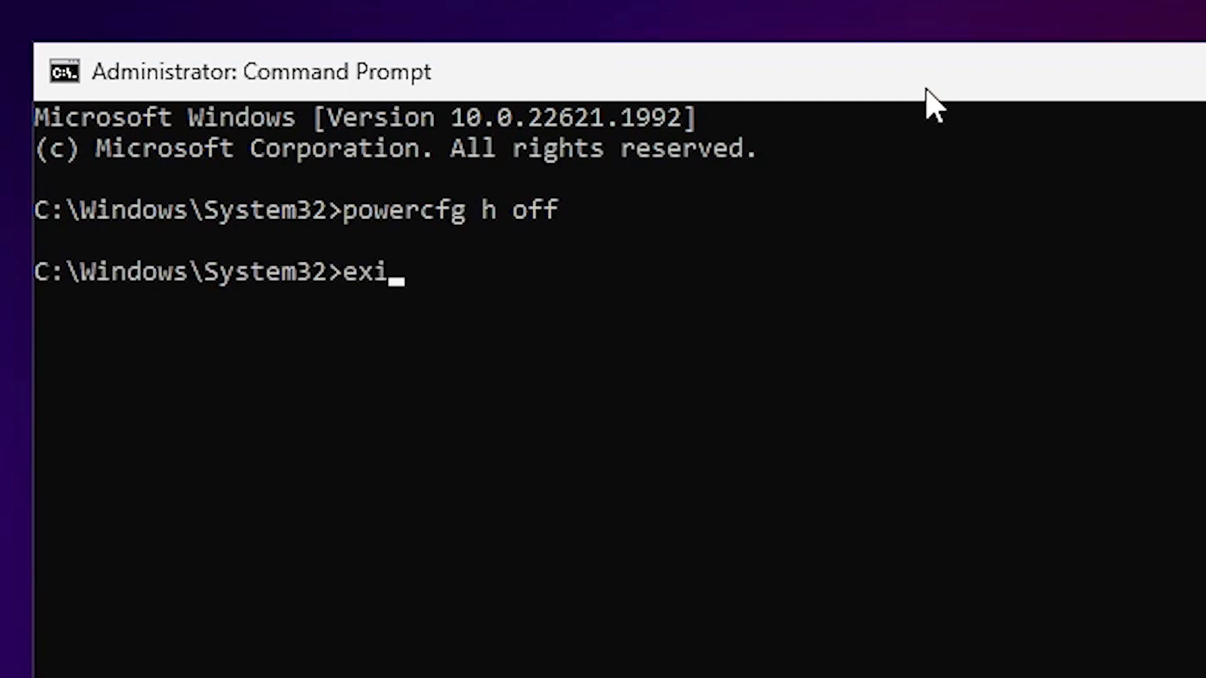
key("Enter")
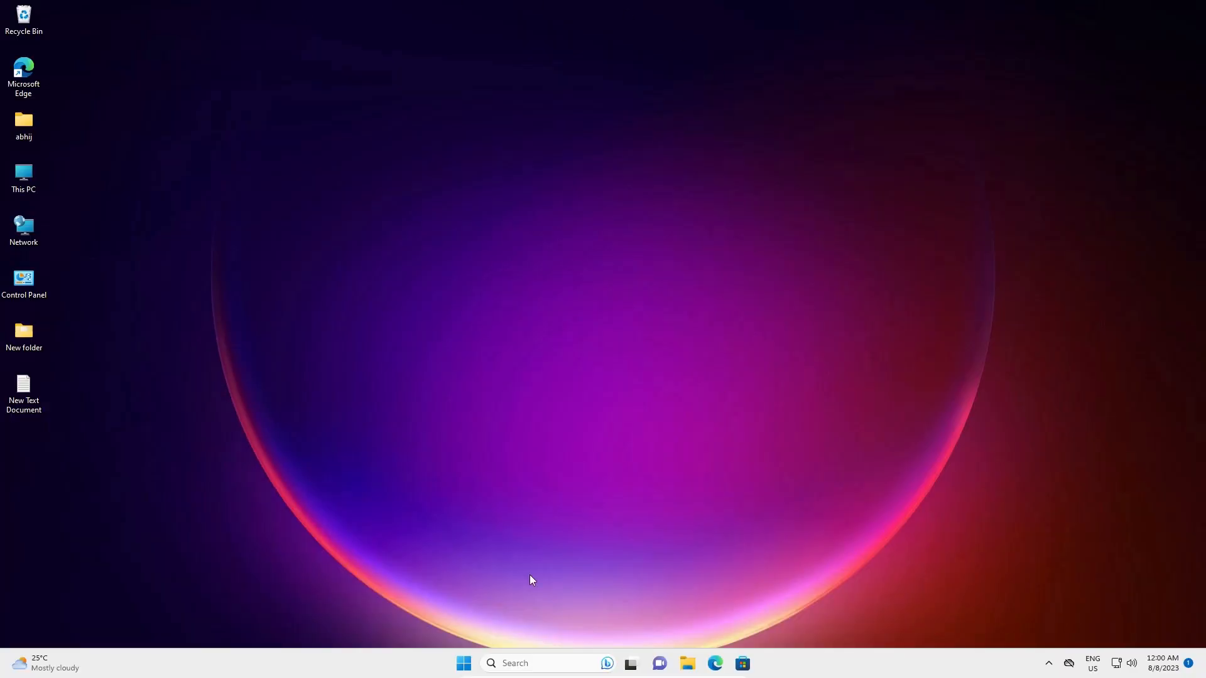
- Open the Start menu's Power icon to show Sleep, Shut down and Restart
left_click(462, 663)
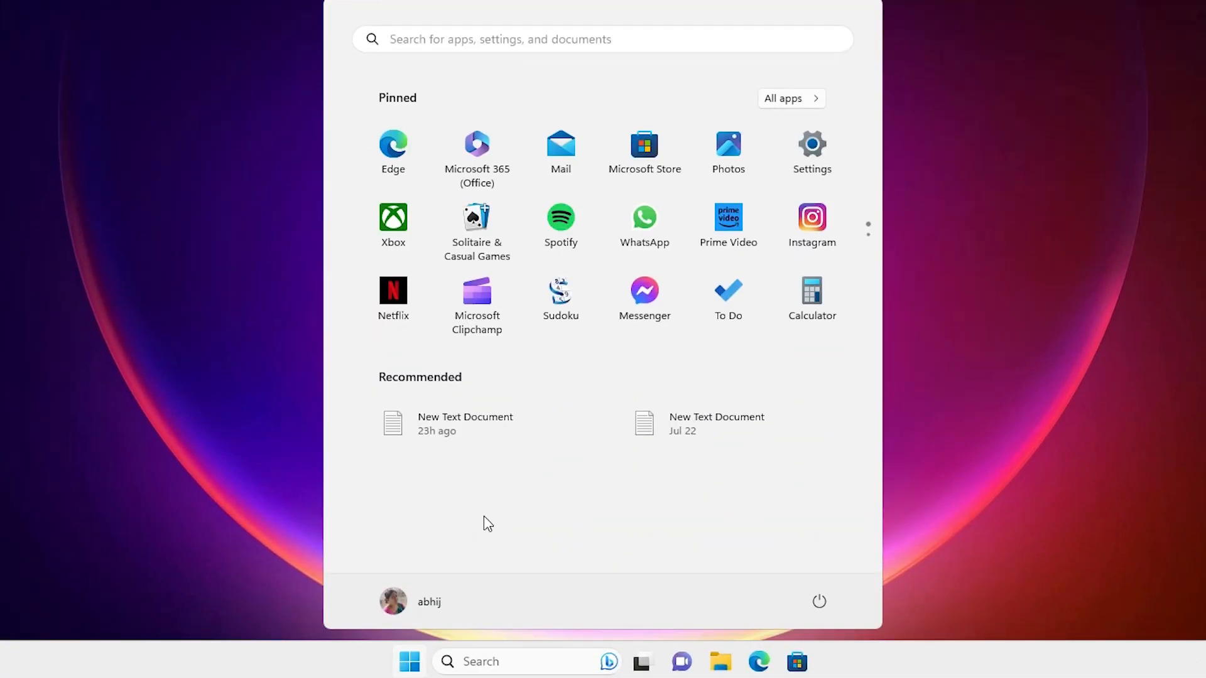
left_click(818, 602)
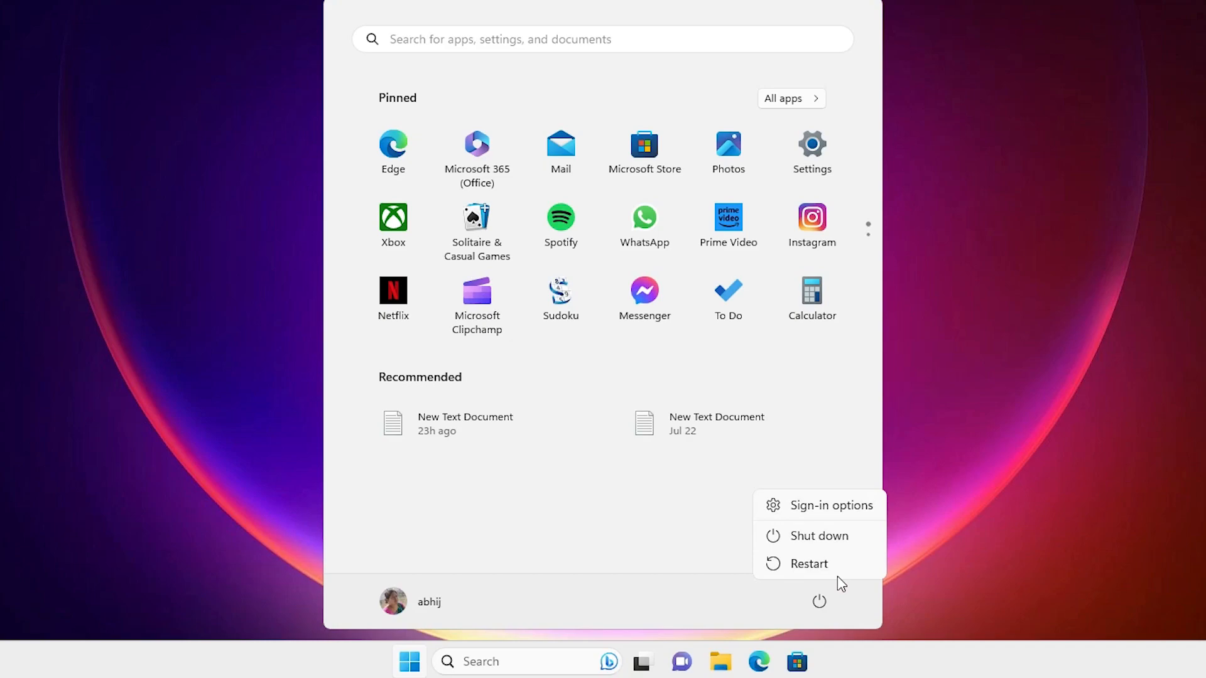
mouse_move(1057, 452)
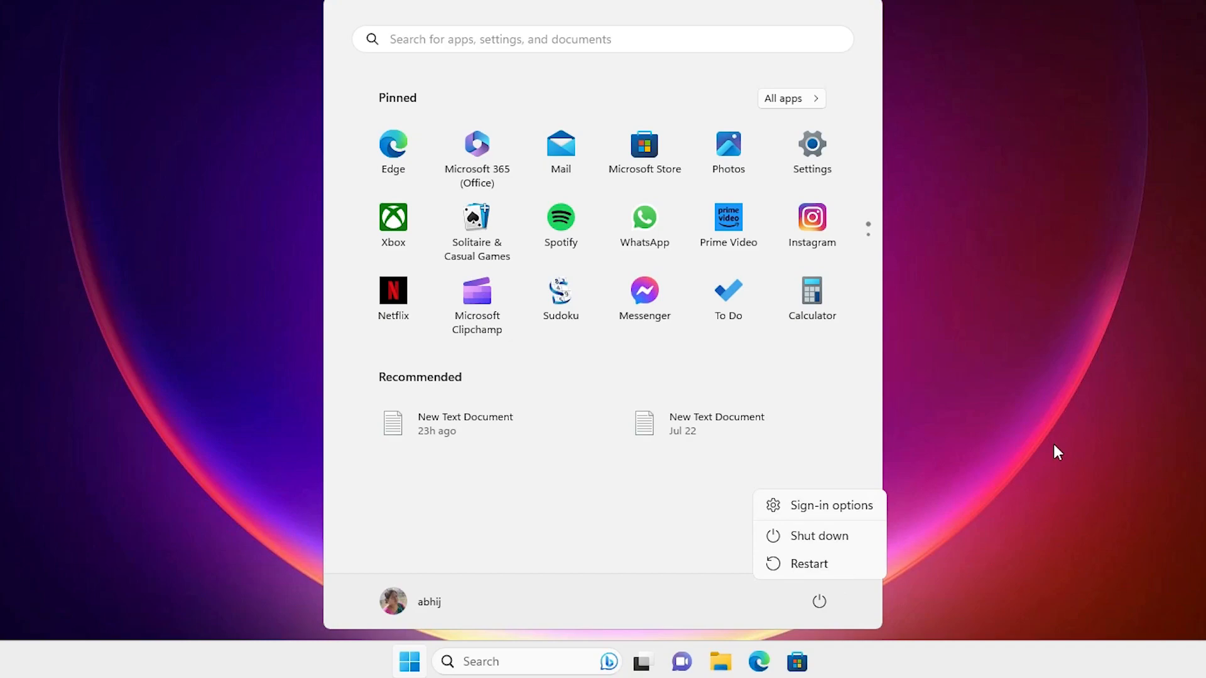